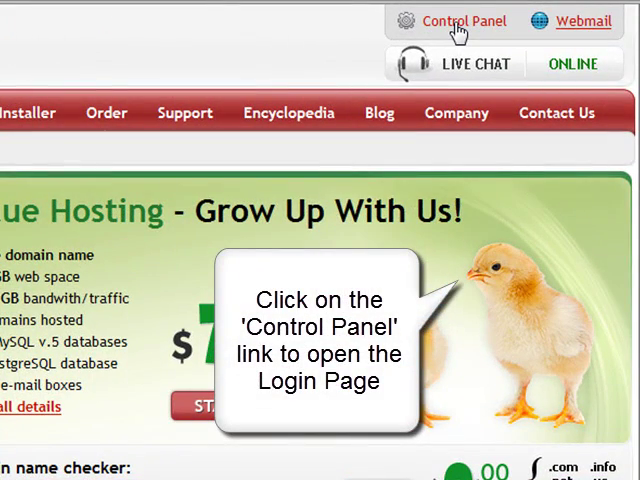
Go to the Control Panel link to reach the Members Login page.
{"action": "left_click", "coordinate": [463, 21]}
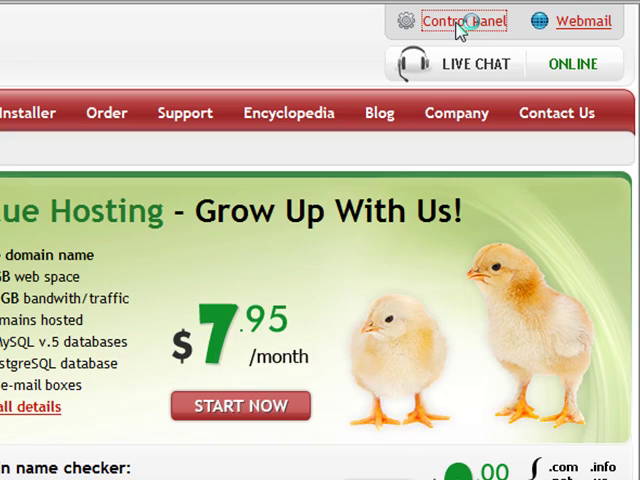
{"action": "left_click", "coordinate": [462, 21]}
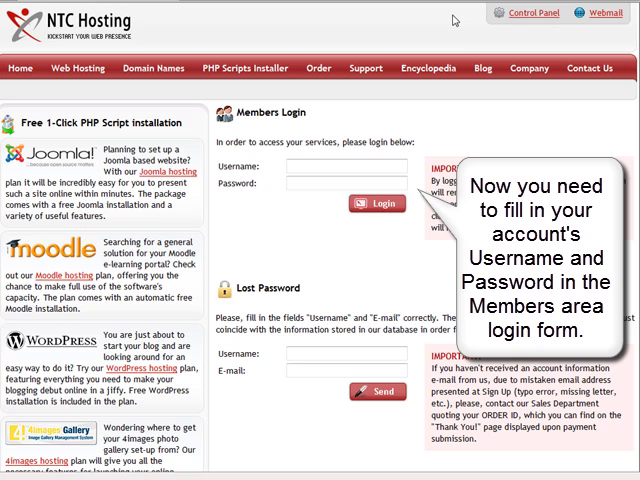
{"action": "mouse_move", "coordinate": [335, 165]}
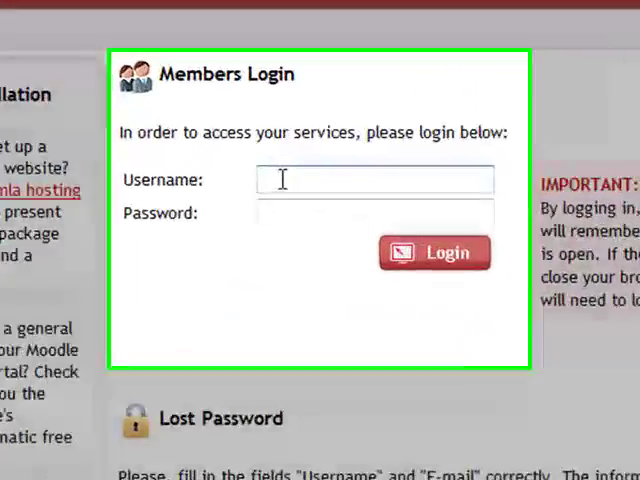
Sign in to the members area with the saved username and the account password.
{"action": "type", "text": "mes"}
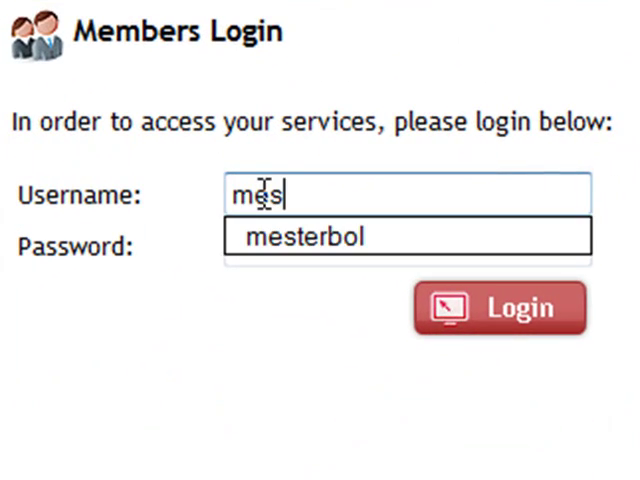
{"action": "left_click", "coordinate": [306, 237]}
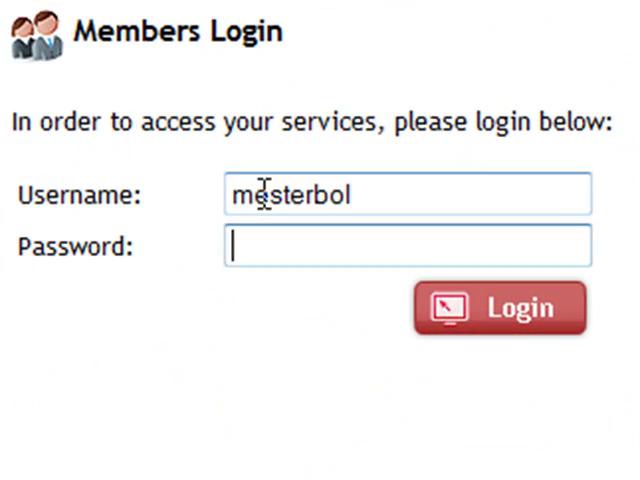
{"action": "type", "text": "•"}
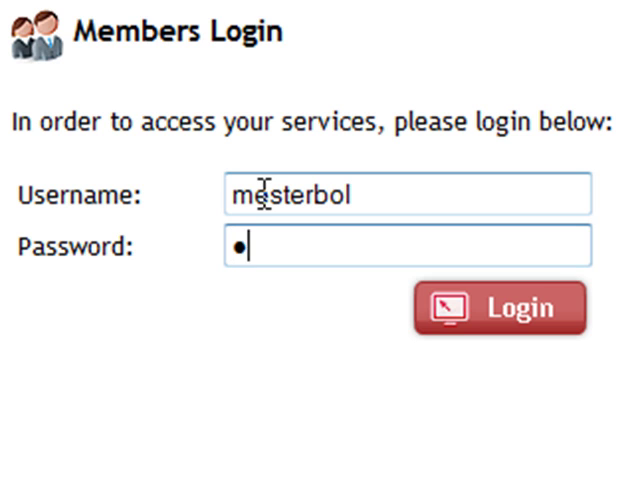
{"action": "type", "text": "assword"}
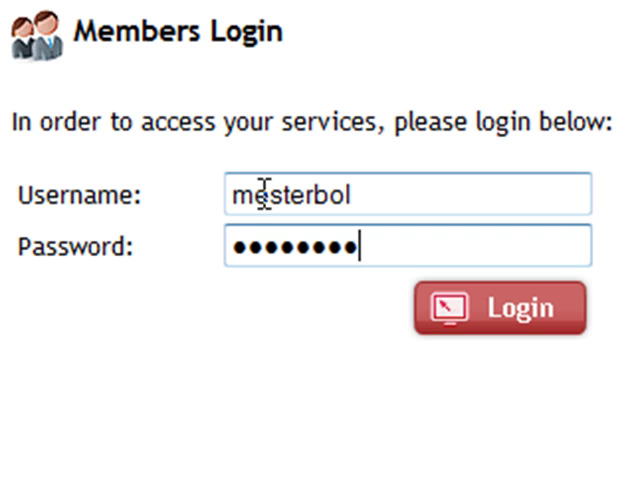
{"action": "type", "text": "•"}
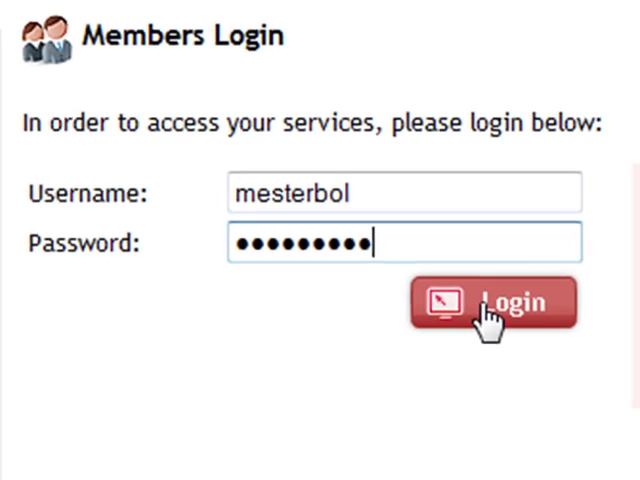
{"action": "left_click", "coordinate": [489, 303]}
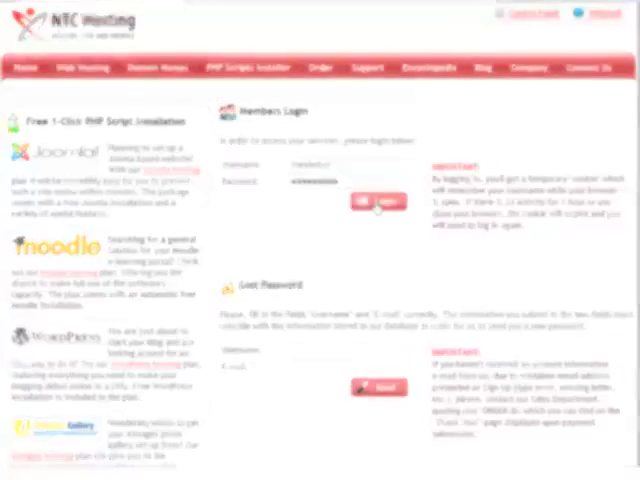
Enter the Control Panel and launch Domain Manager showing My Domains.
{"action": "left_click", "coordinate": [375, 200]}
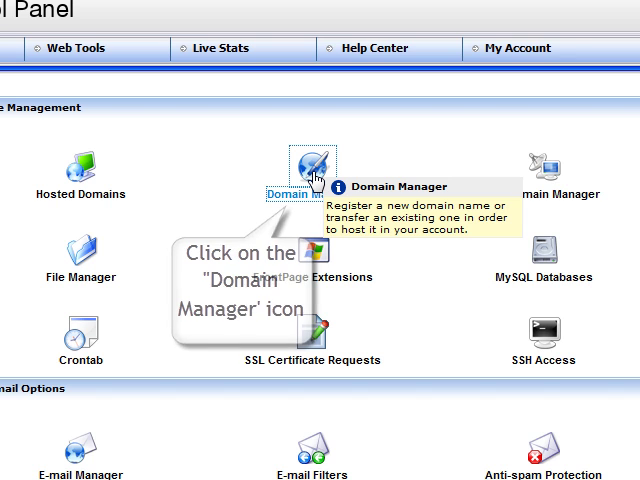
{"action": "left_click", "coordinate": [303, 178]}
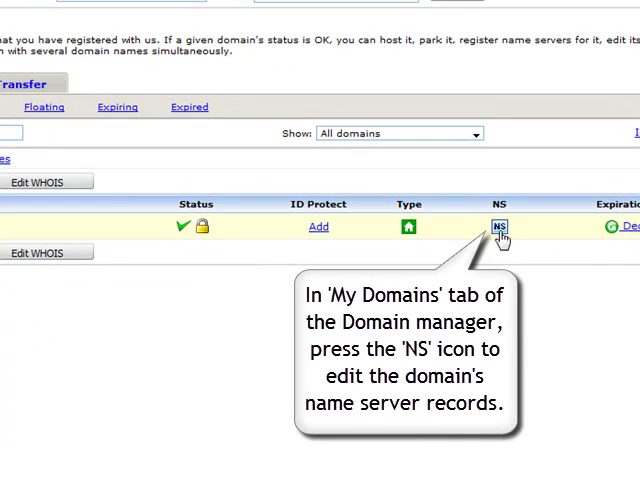
Bring up the Edit Name Servers (DNS) form for your-ntc-domain.com from its NS icon.
{"action": "left_click", "coordinate": [496, 227]}
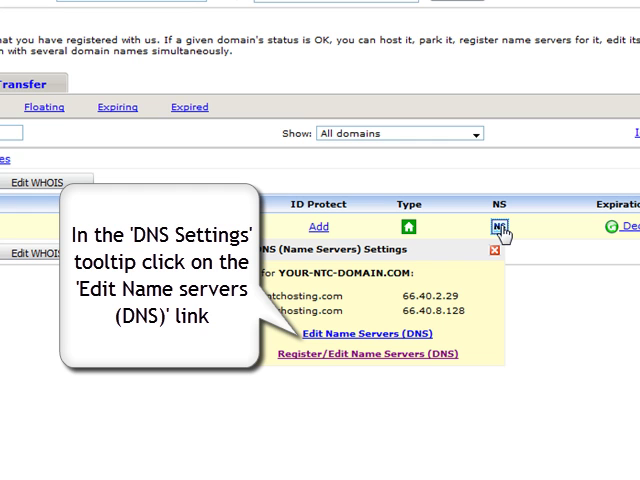
{"action": "left_click", "coordinate": [368, 334]}
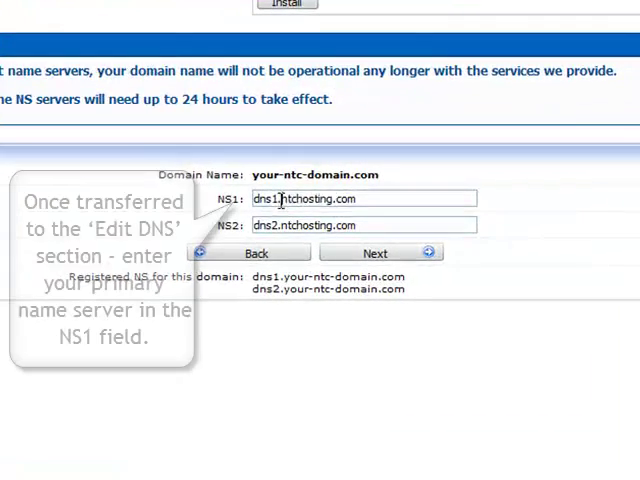
Fill the NS1 field with dns1.your-ntc-domain.com.
{"action": "type", "text": "dns1.y"}
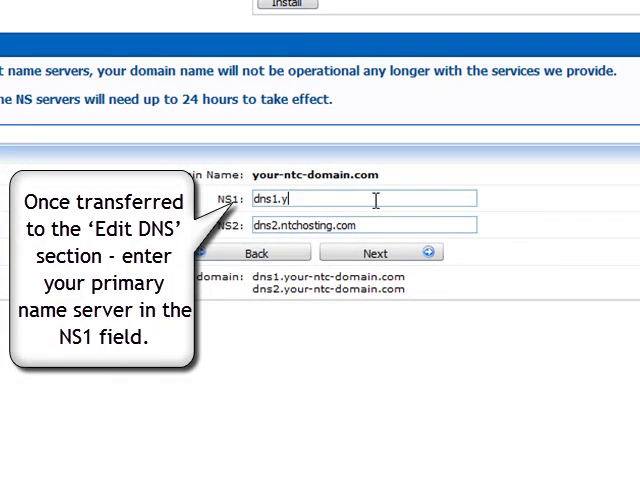
{"action": "type", "text": "our-"}
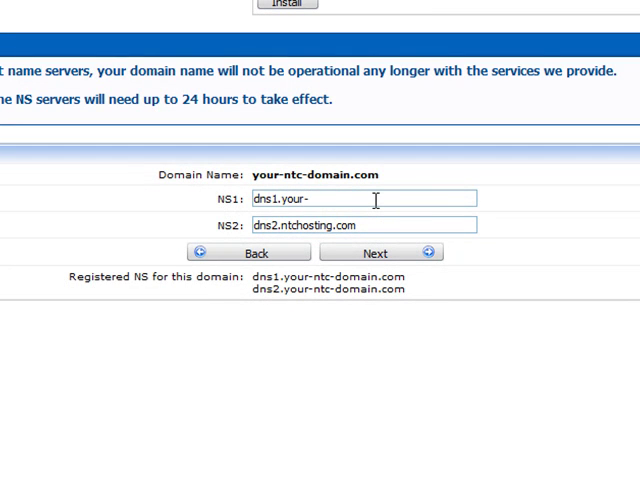
{"action": "type", "text": "nt"}
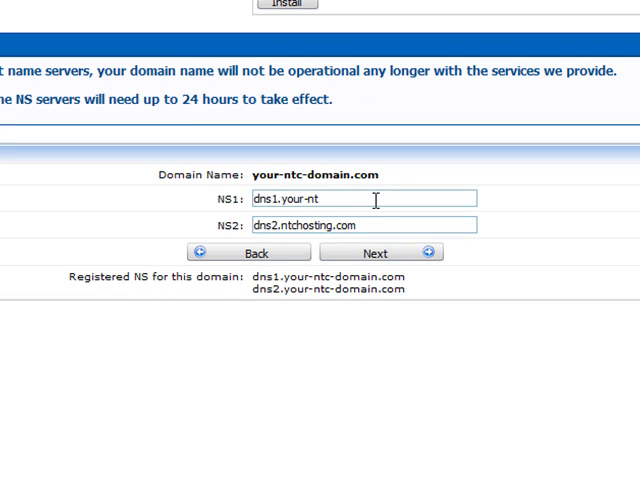
{"action": "type", "text": "c-domain"}
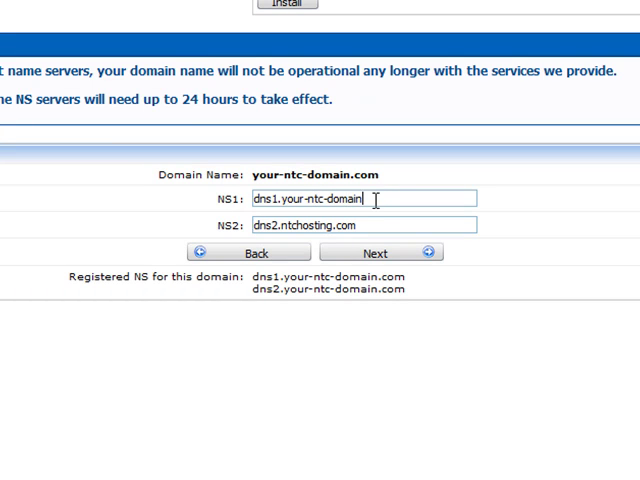
{"action": "type", "text": ".com"}
{"action": "left_click", "coordinate": [364, 225]}
{"action": "type", "text": "dns2.y"}
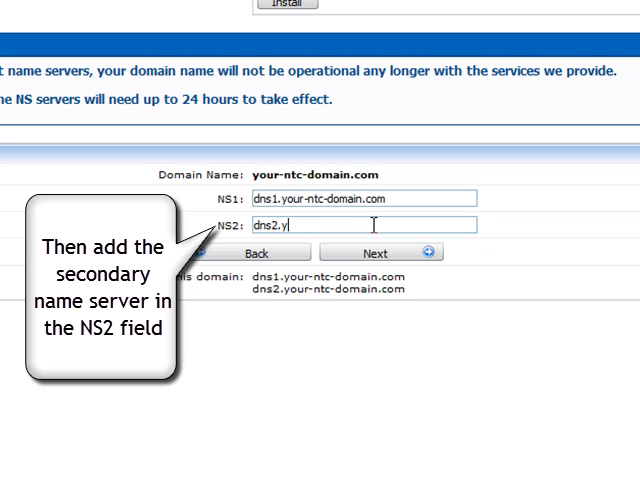
Fill the NS2 field with dns2.your-ntc-domain.com.
{"action": "type", "text": "our-ntc-domain.com"}
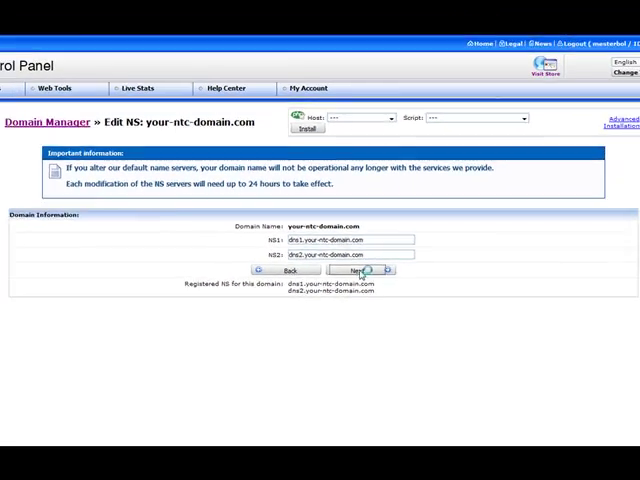
Submit the new name servers and receive the NS records modified successfully message.
{"action": "left_click", "coordinate": [360, 270]}
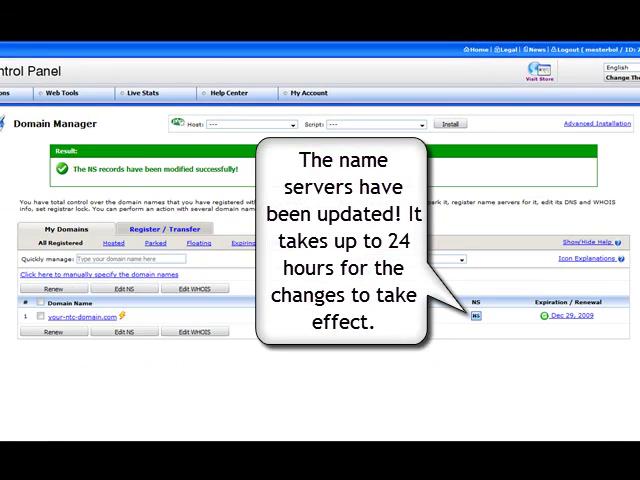